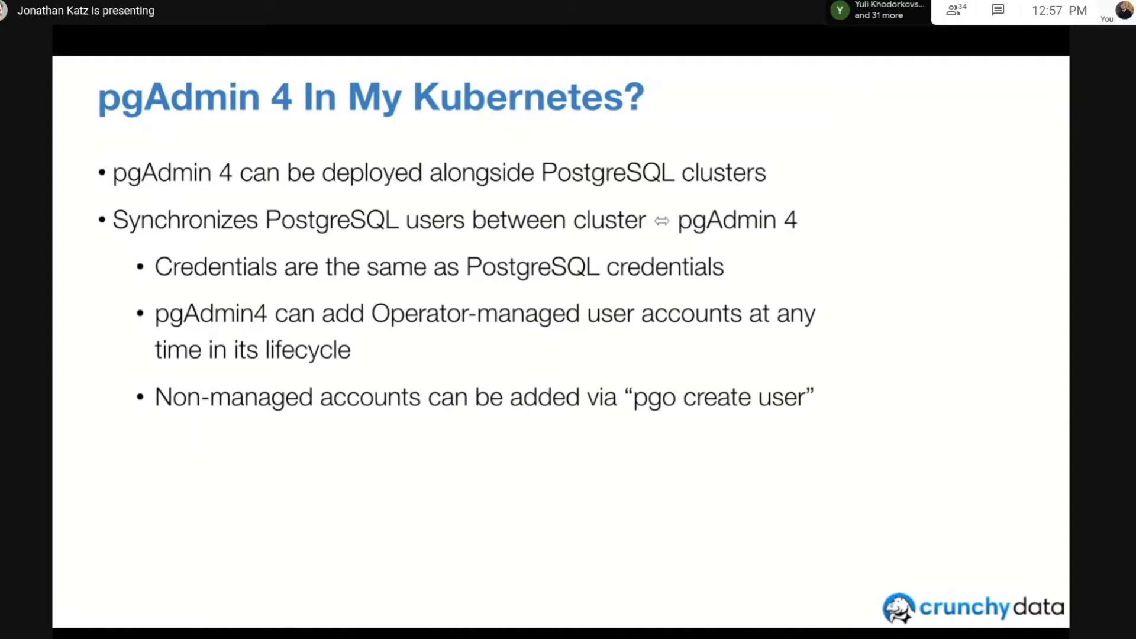
mouse_move(52, 65)
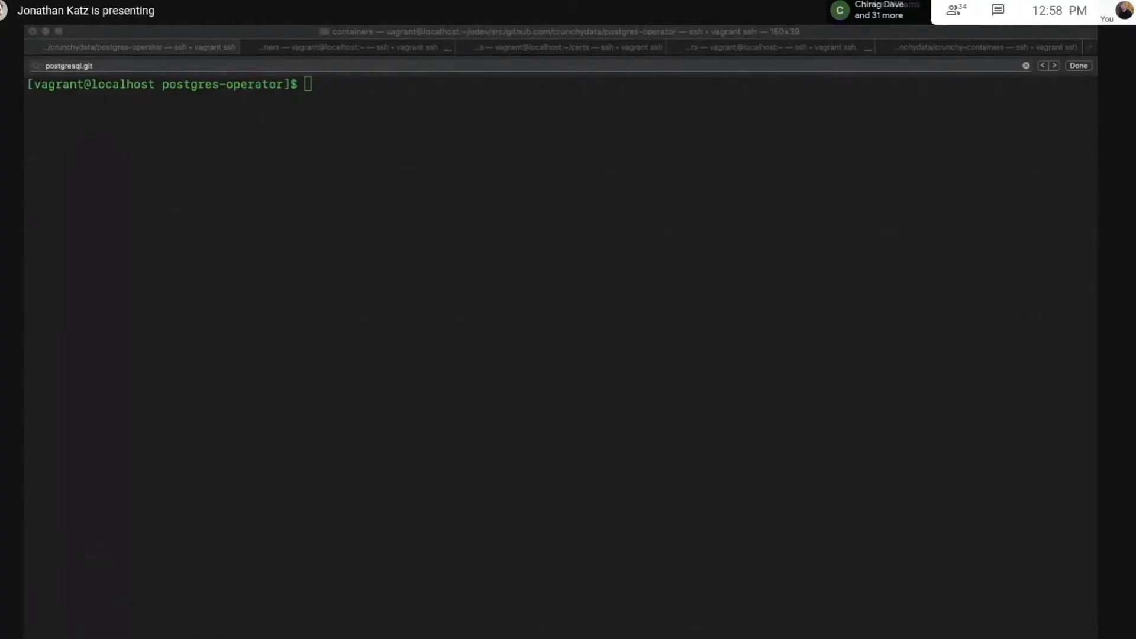
- Run 'pgo create pgadmin hippo' to deploy pgAdmin 4 for the hippo cluster
text(pgo create pgadmin hippo)
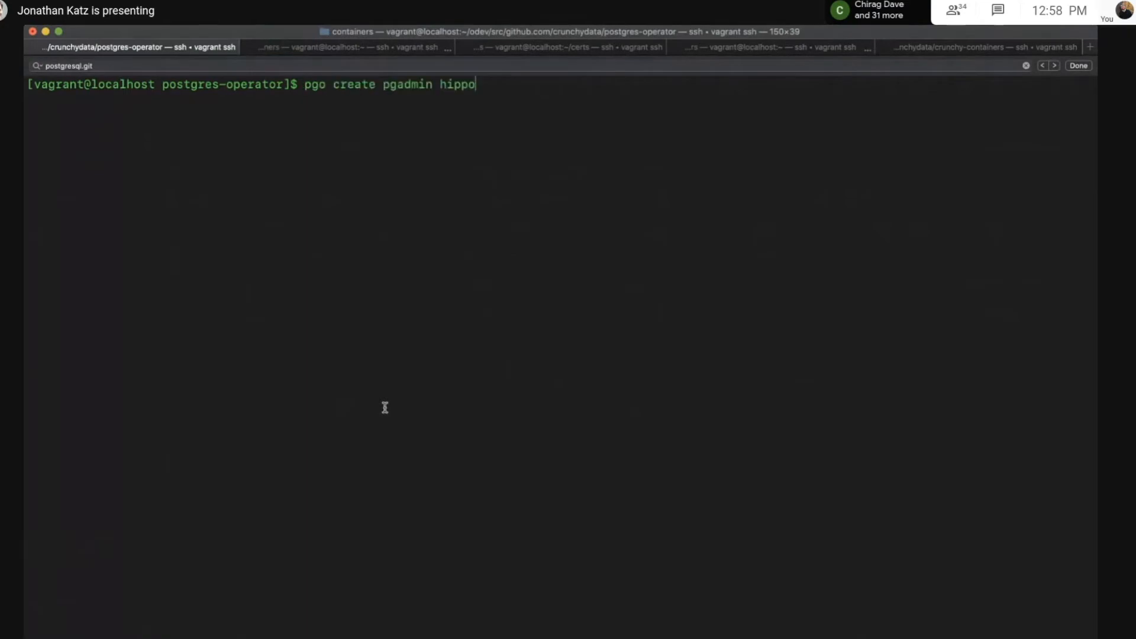
key(Return)
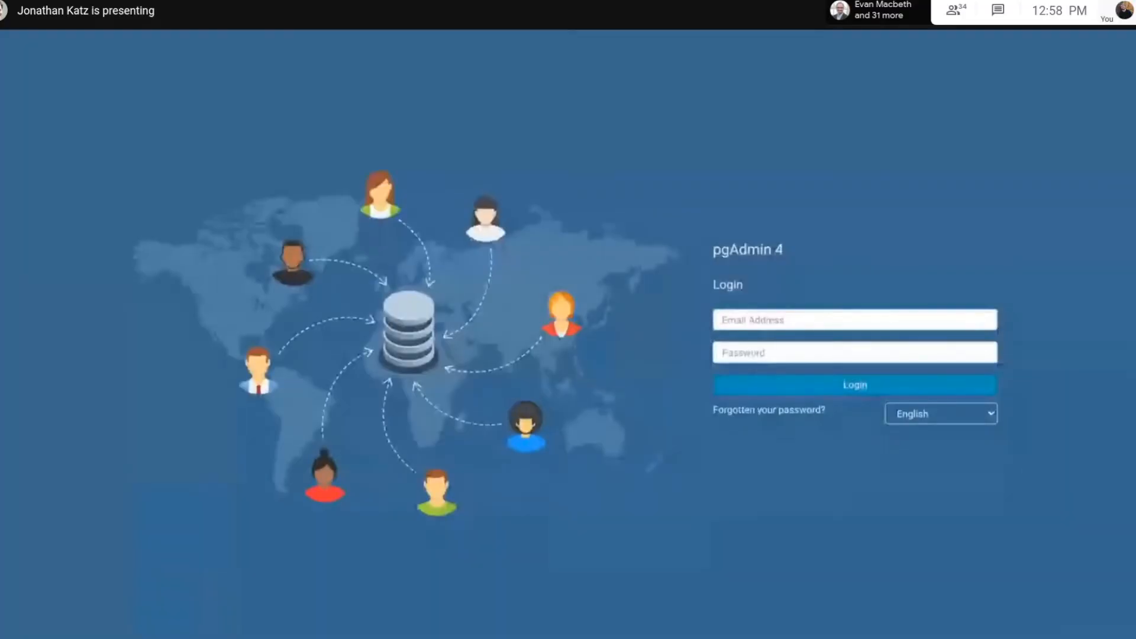
- Attempt to log in as hippo, which is rejected
text(hippo)
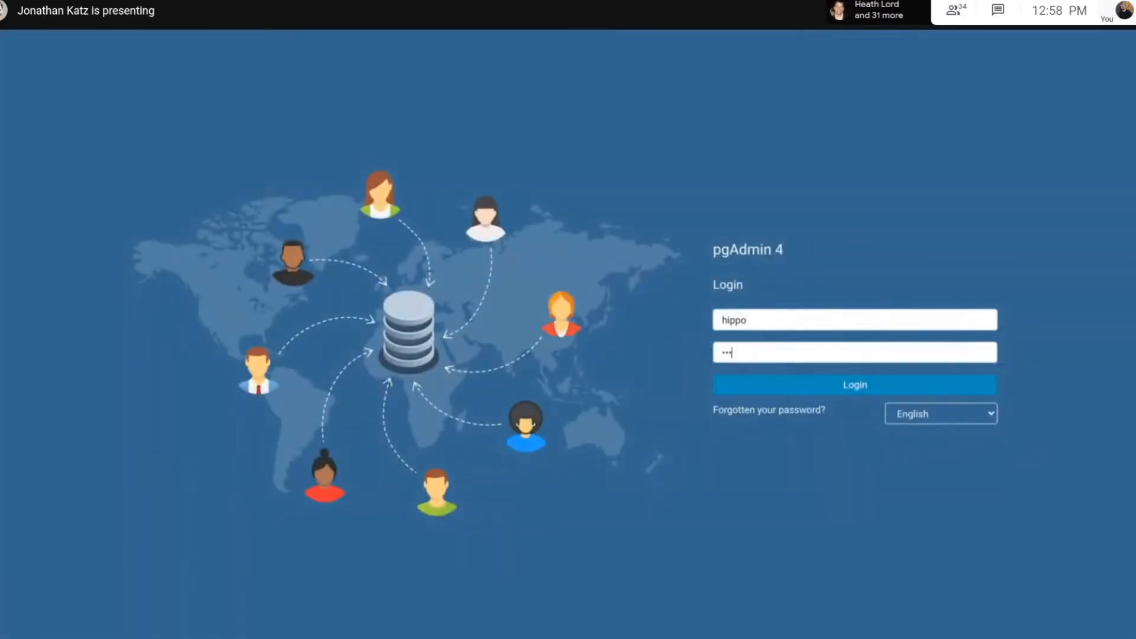
click(853, 383)
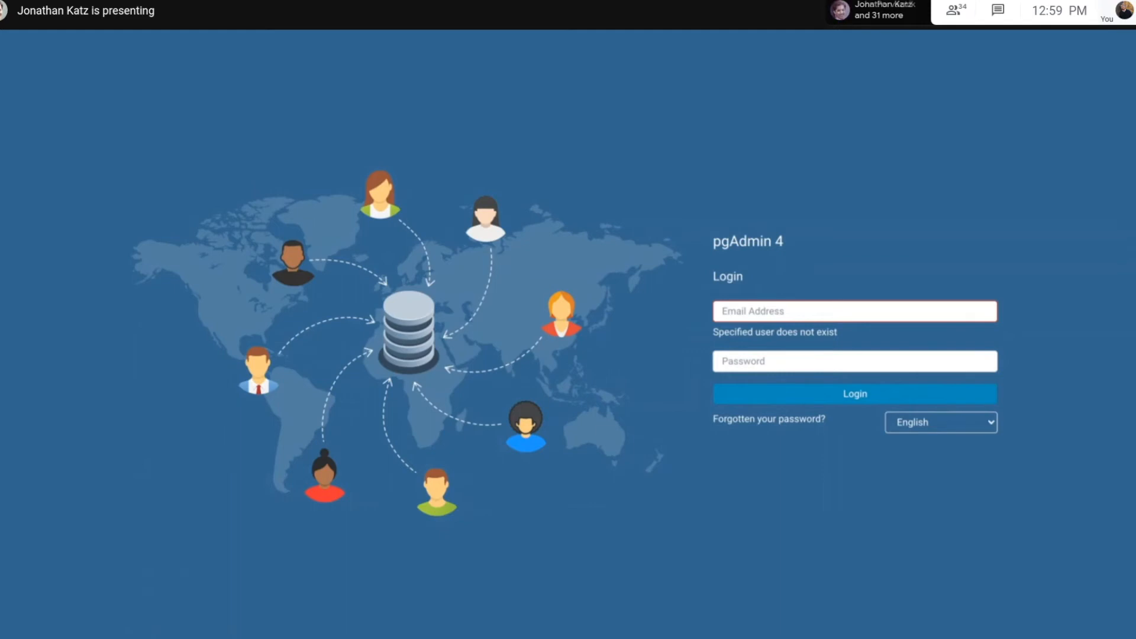
text(t)
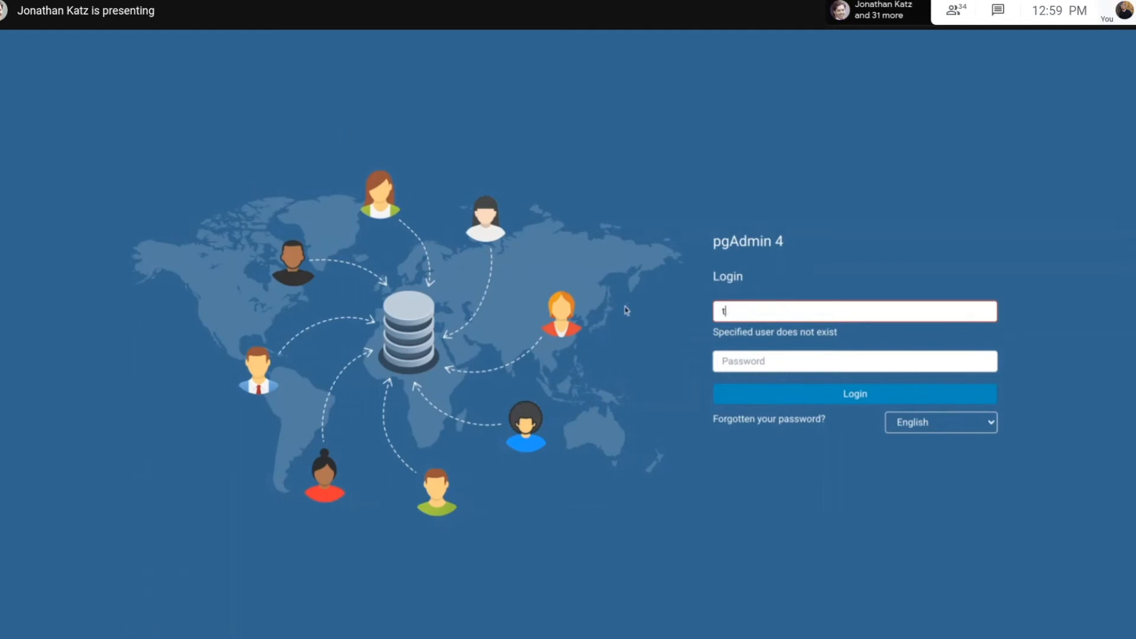
text(estuser)
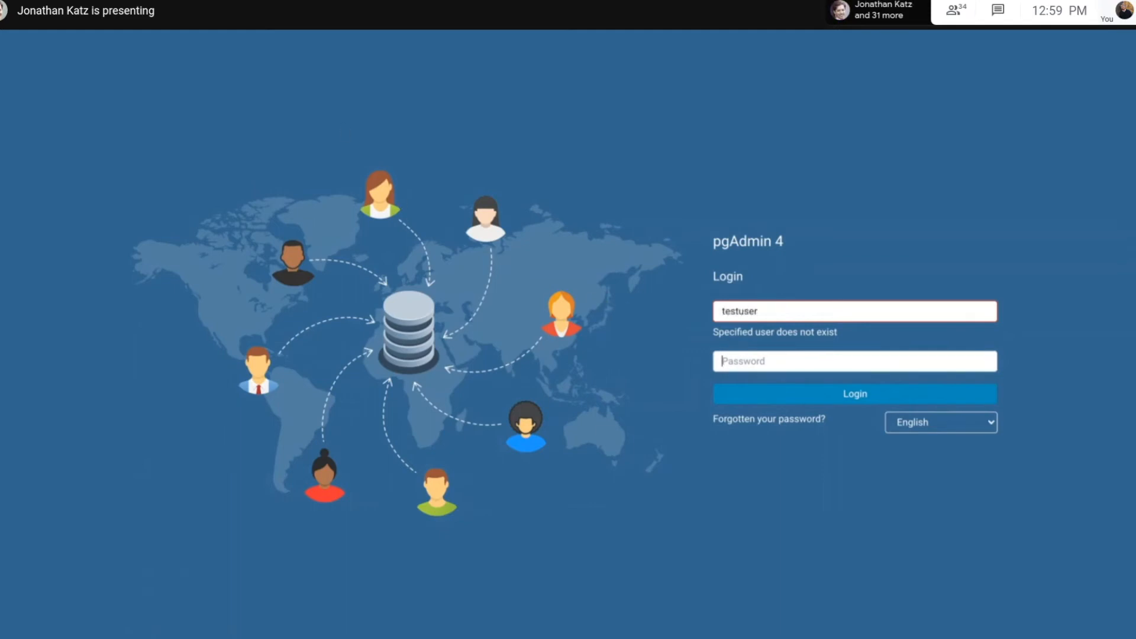
text(password)
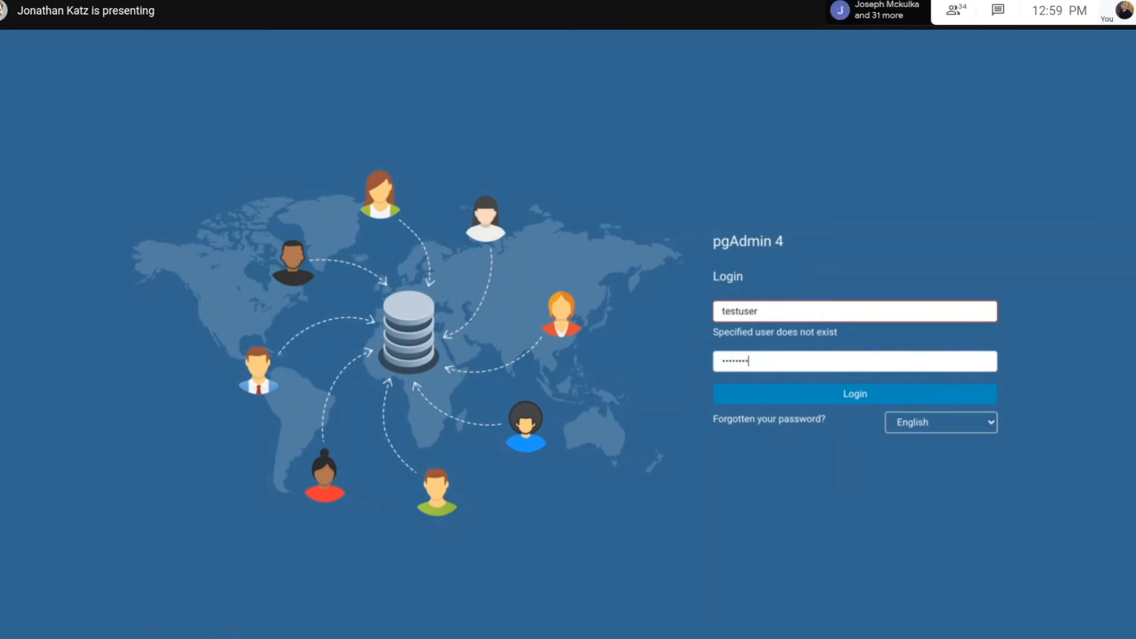
click(853, 393)
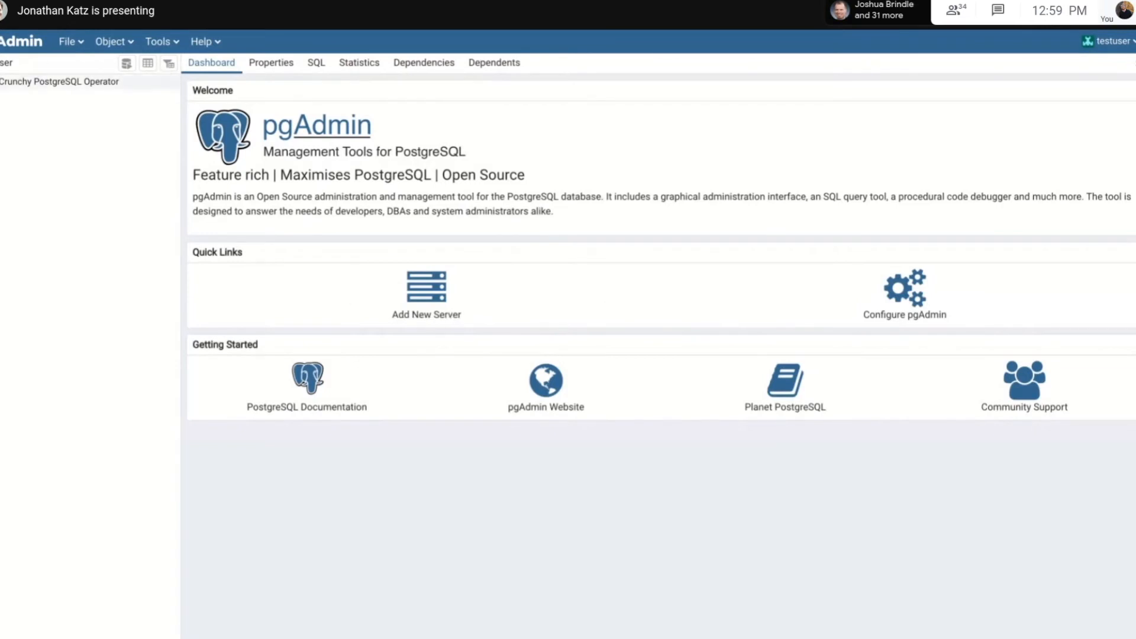
- Connect to the hippo server and start the Query Tool on the hippo database
click(23, 96)
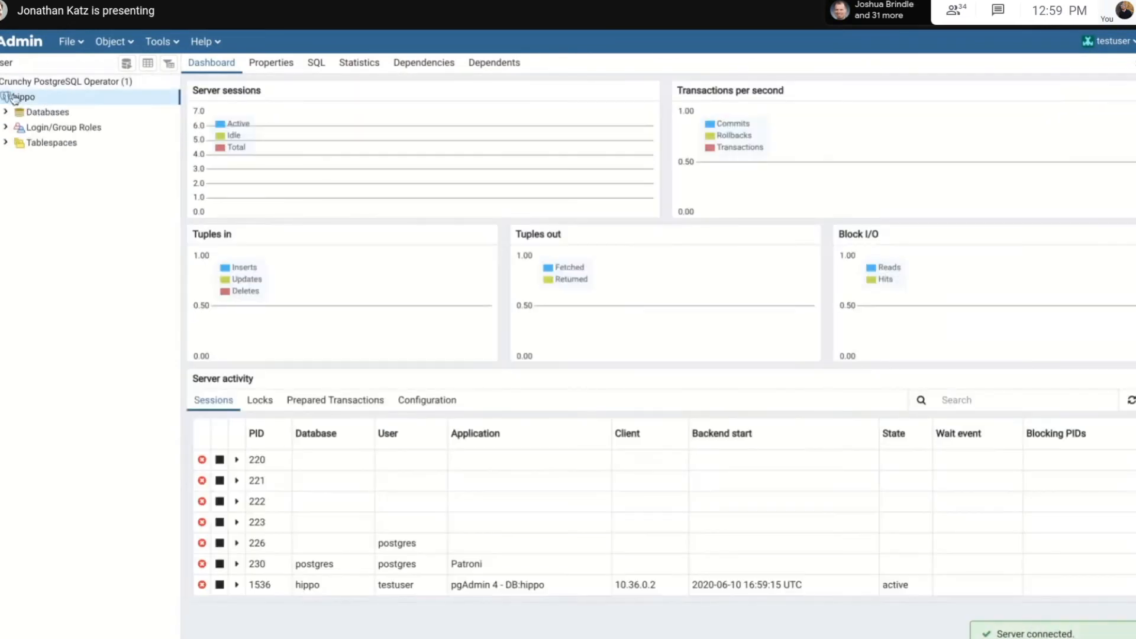
click(46, 112)
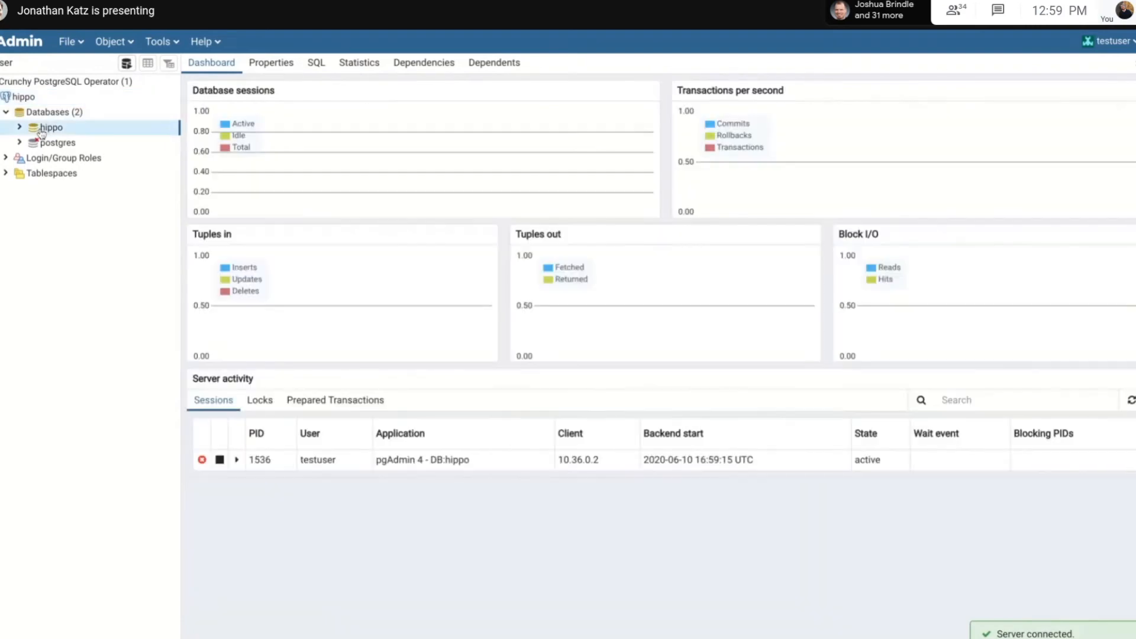
click(158, 42)
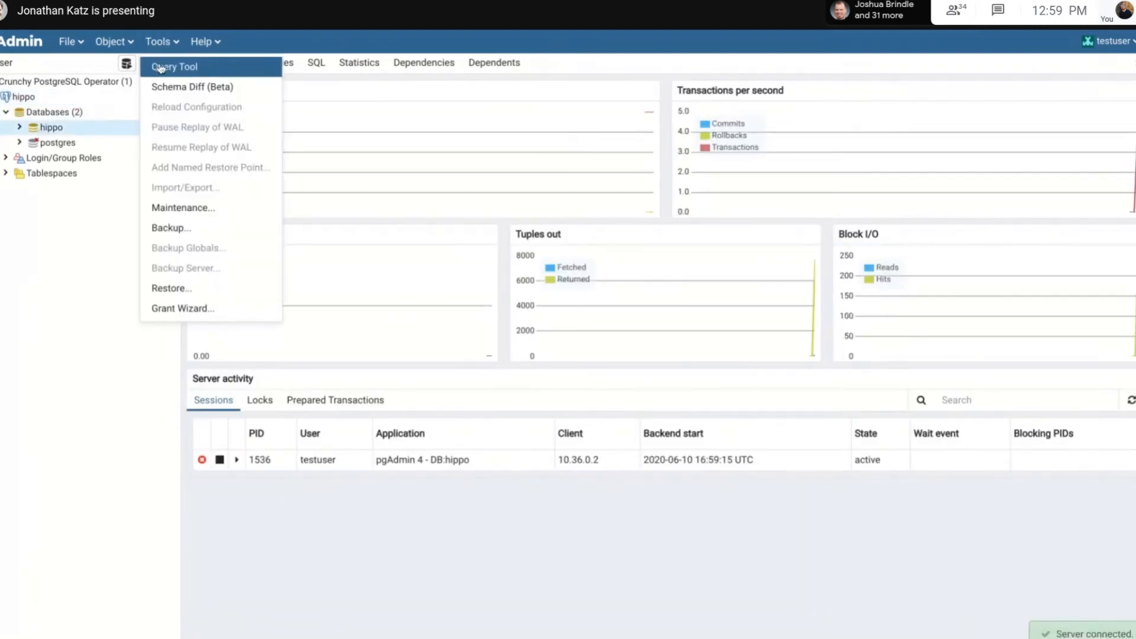
click(174, 66)
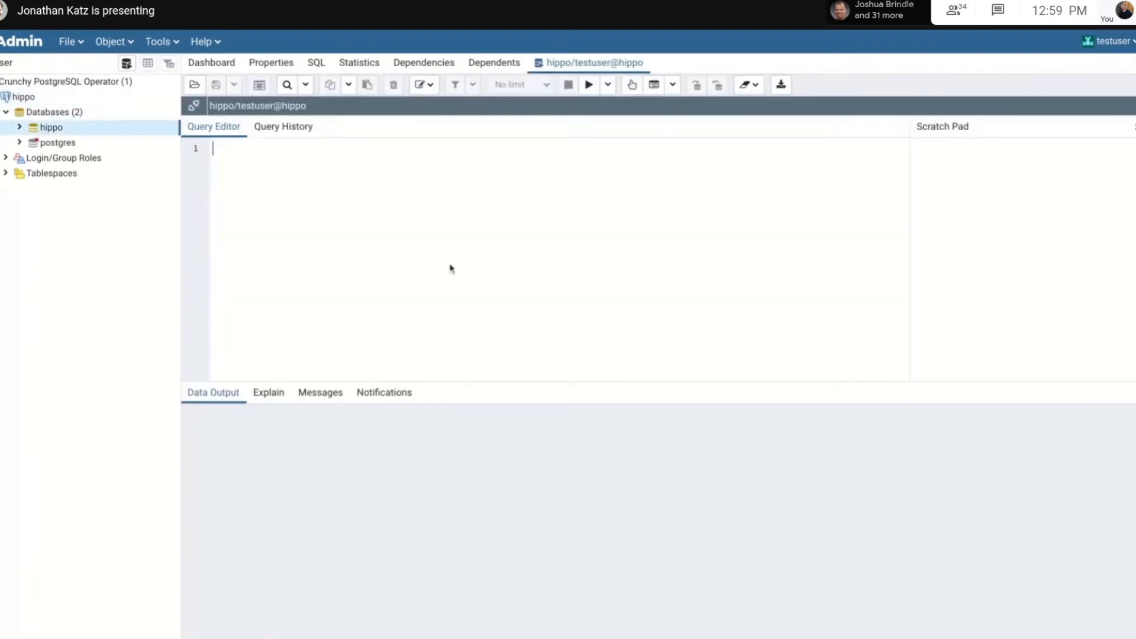
- Run CREATE TABLE ids (id int) to create the ids table
text(CREATE TABLE i)
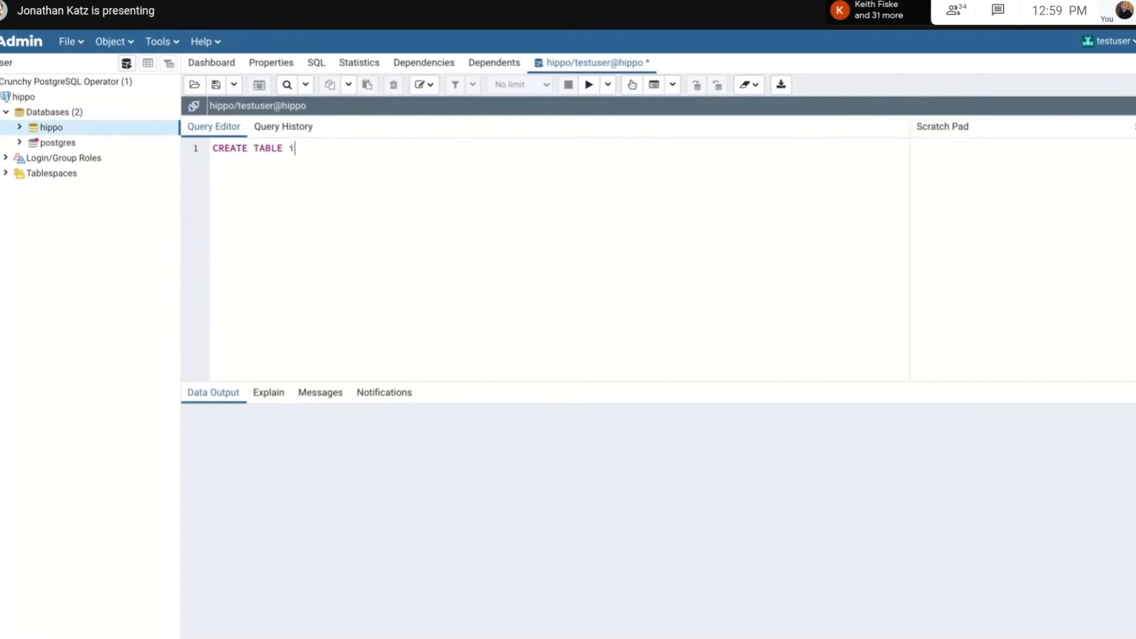
text(ds (id int))
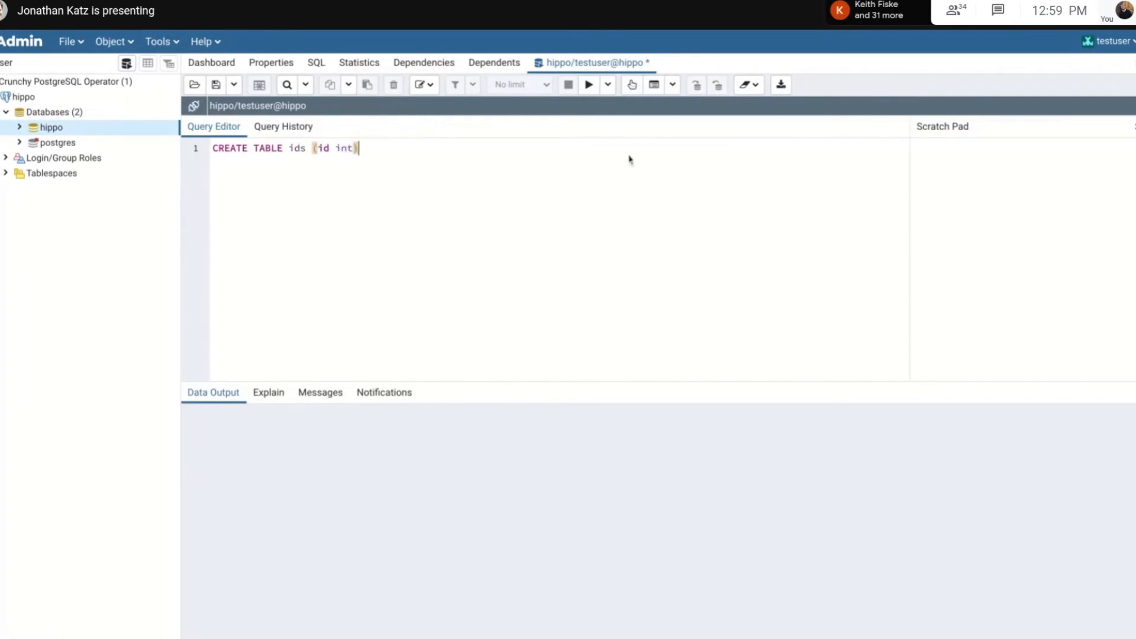
click(588, 85)
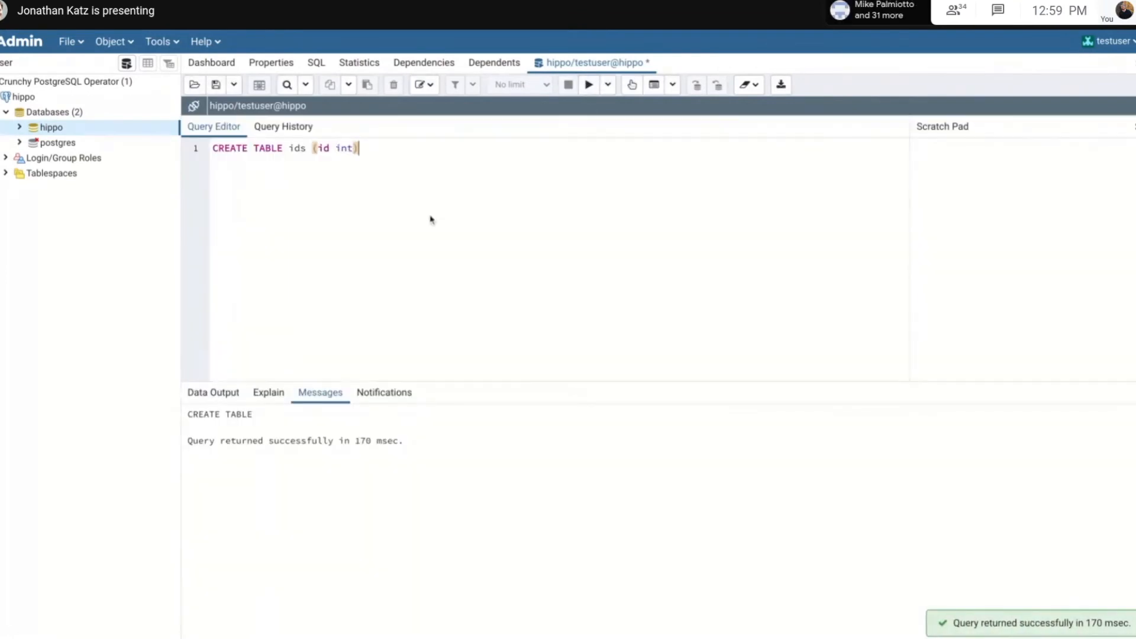
- Run INSERT INTO ids VALUES (1); followed by TABLES ids, hitting a syntax error
text(INSERT INTO)
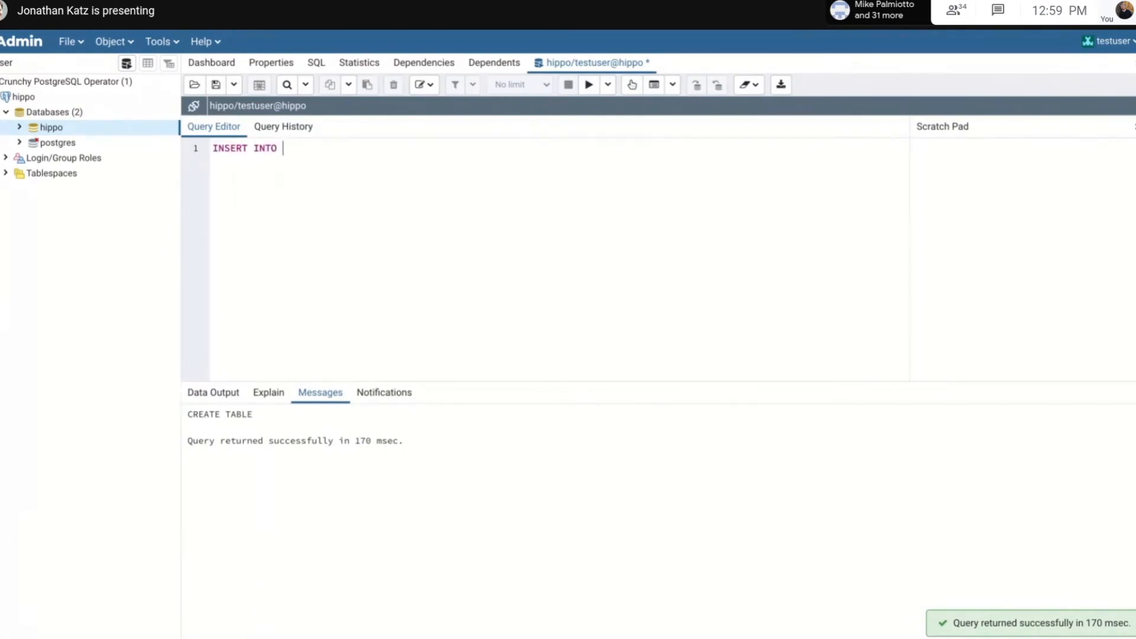
text(ids VALUES ())
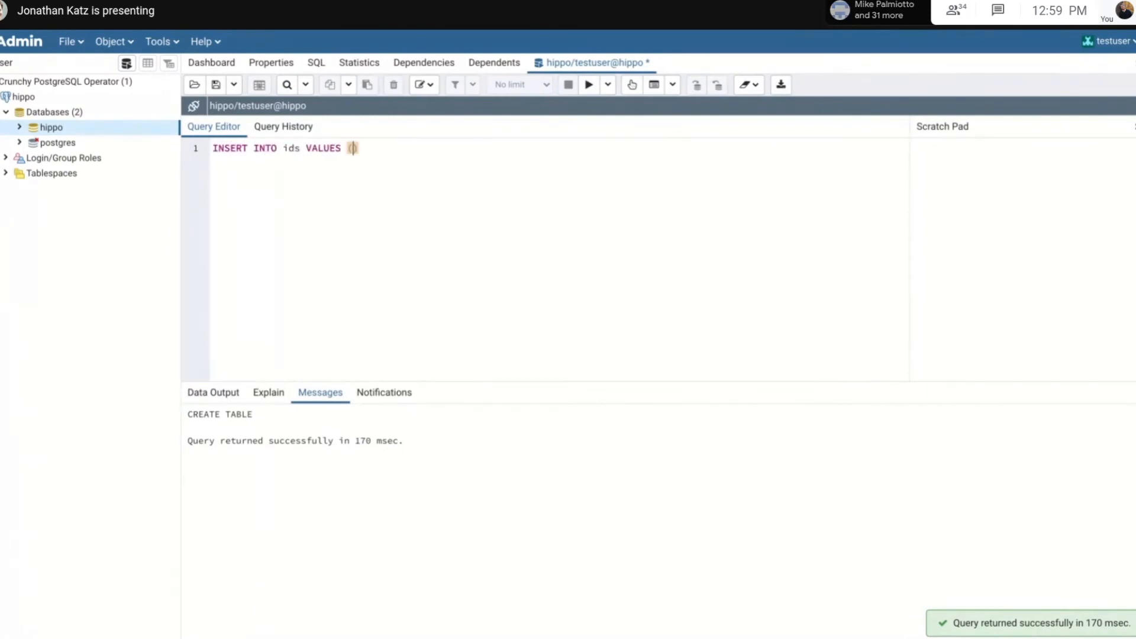
text(1);)
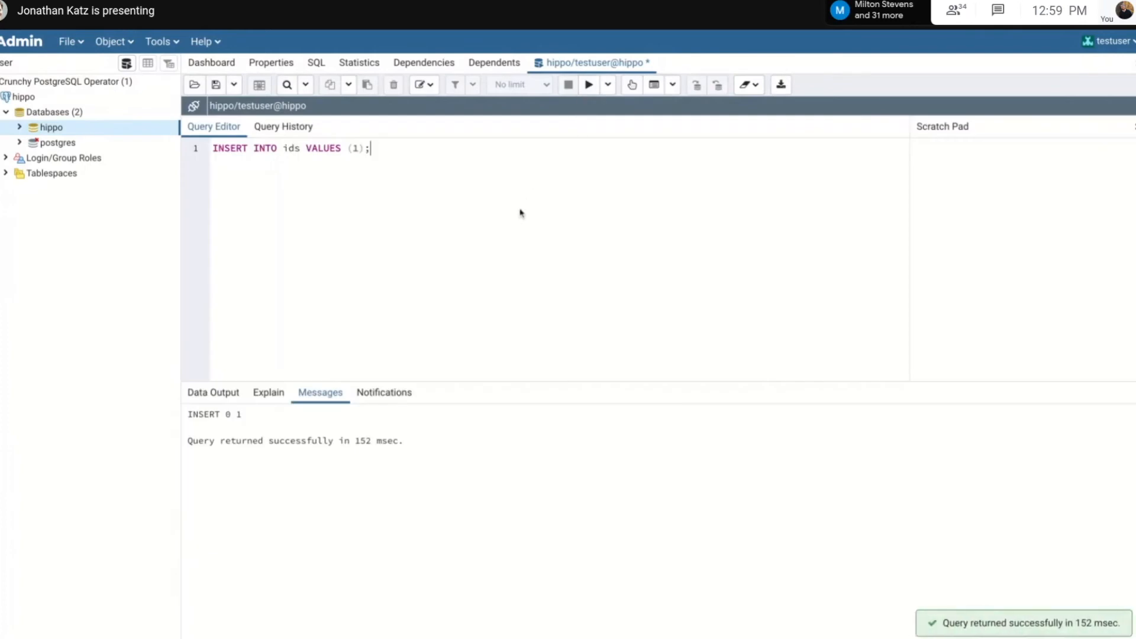
text(TABLES ids)
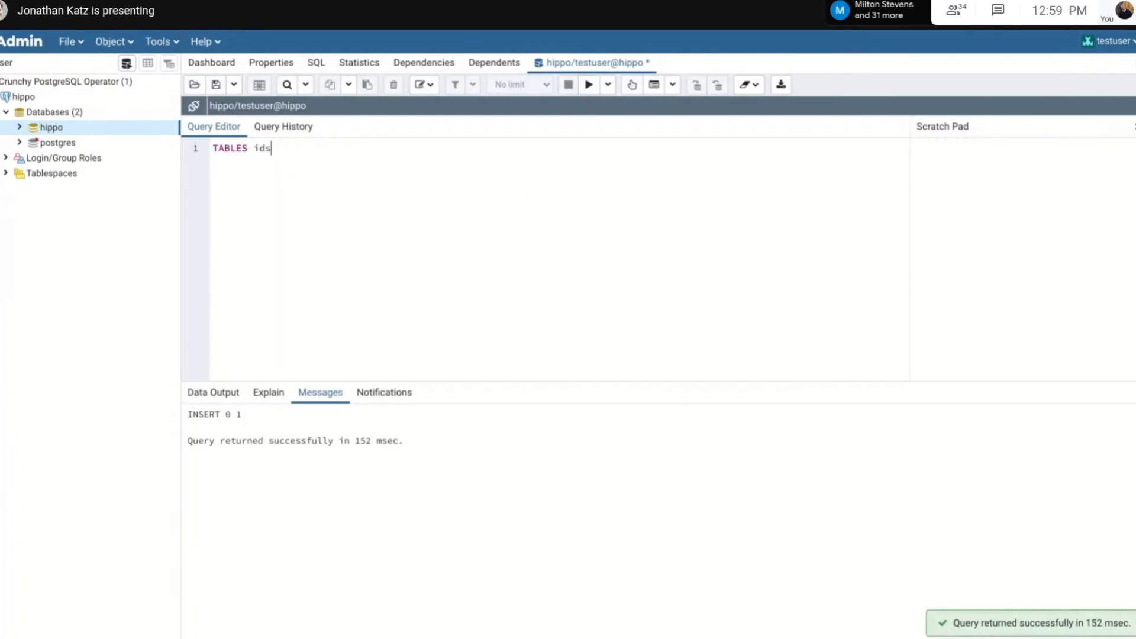
click(587, 85)
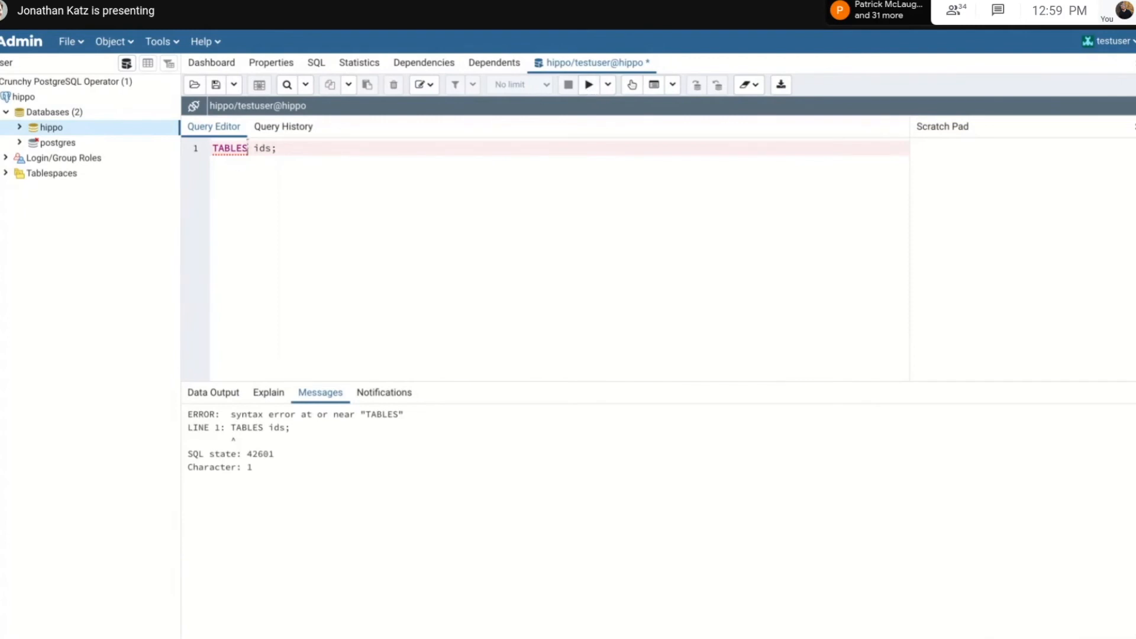
- Rerun the corrected TABLE ids query, returning the single row with id 1
click(588, 85)
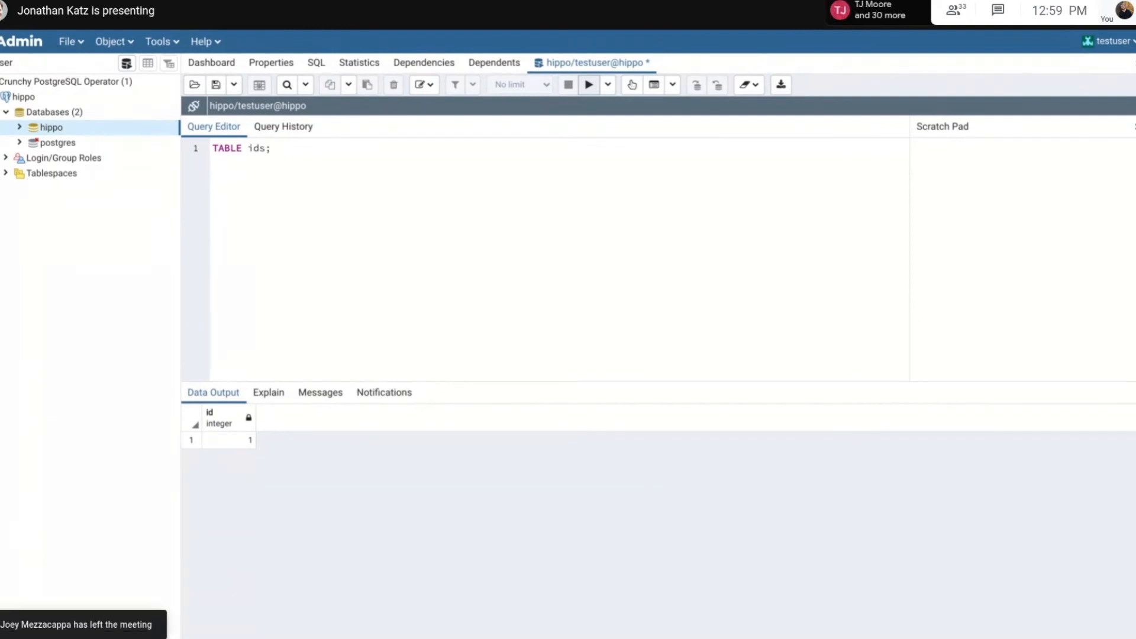
click(1112, 42)
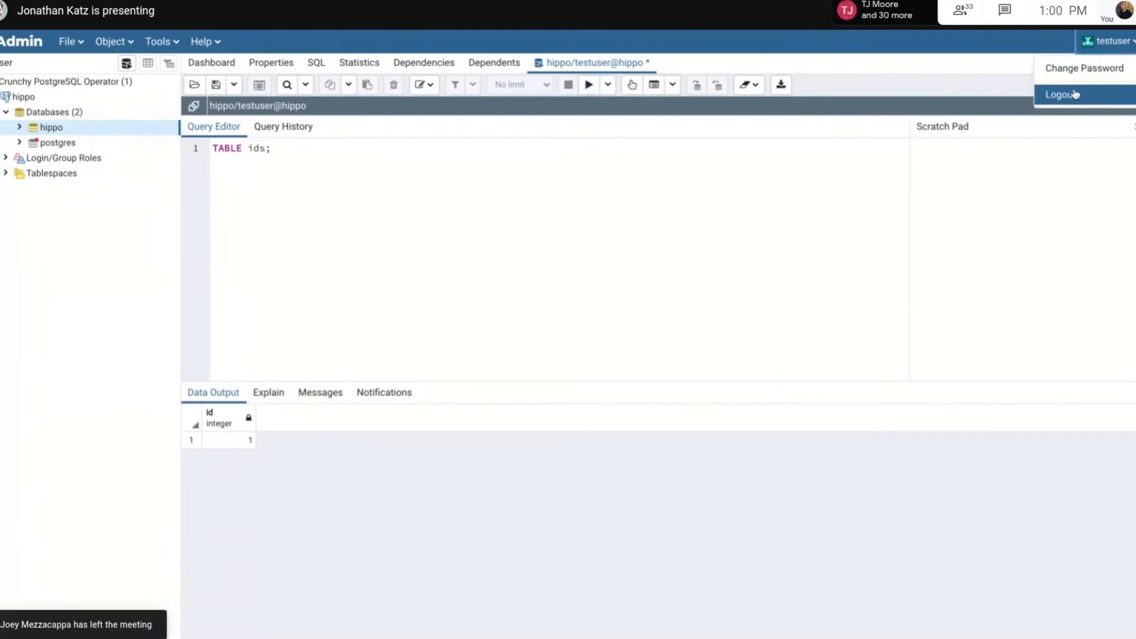
- Log out of testuser and sign in as hippo, reaching the dashboard
click(1062, 94)
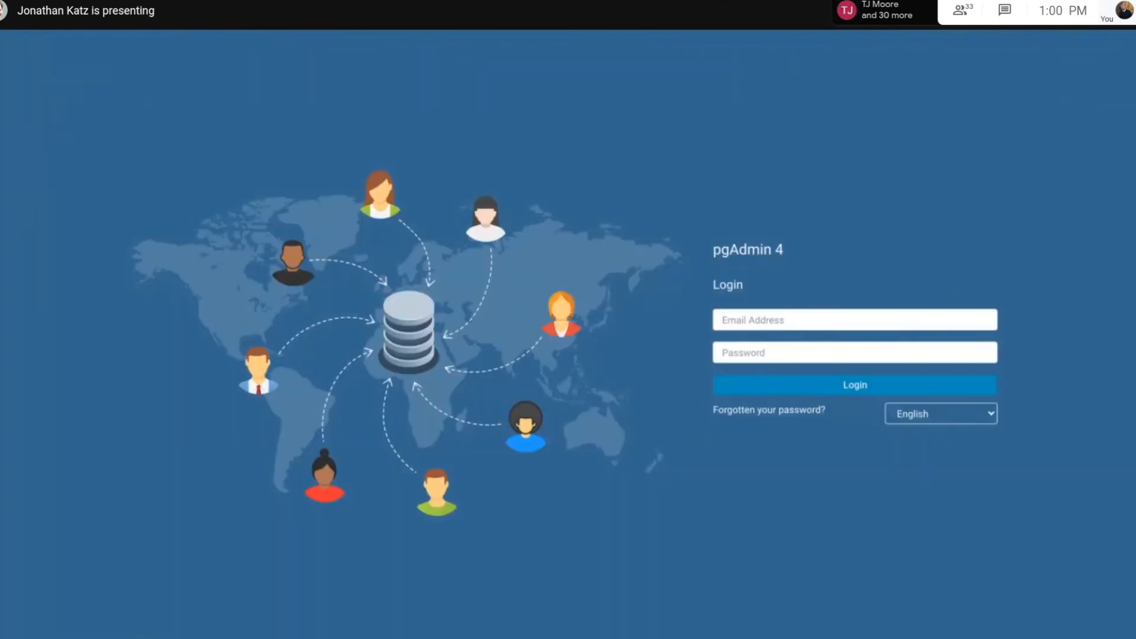
text(hippo)
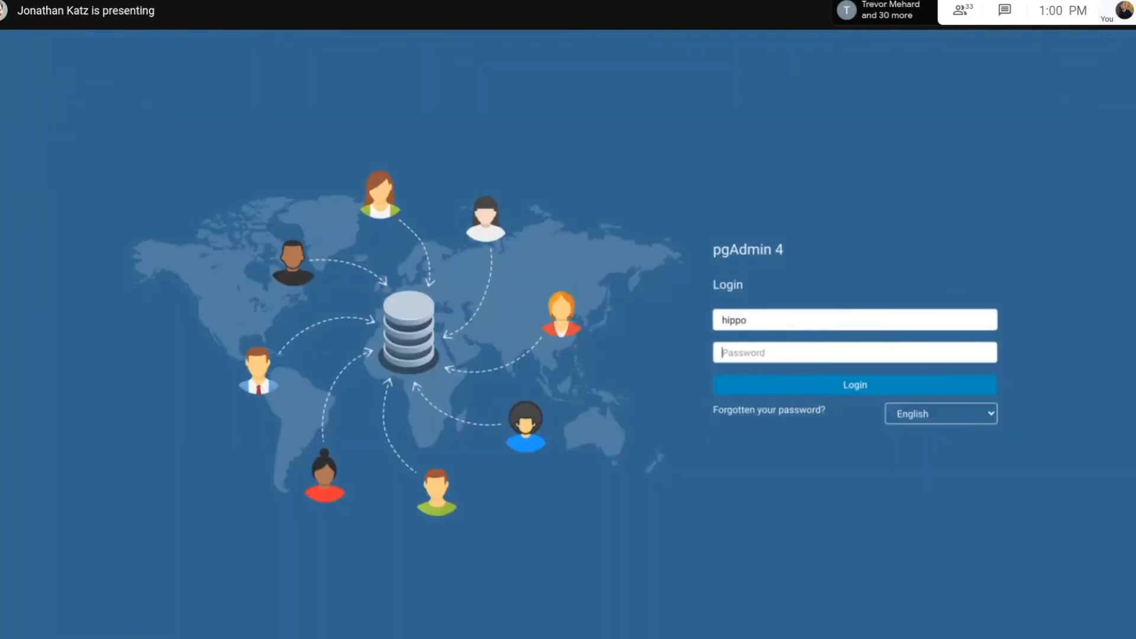
click(853, 385)
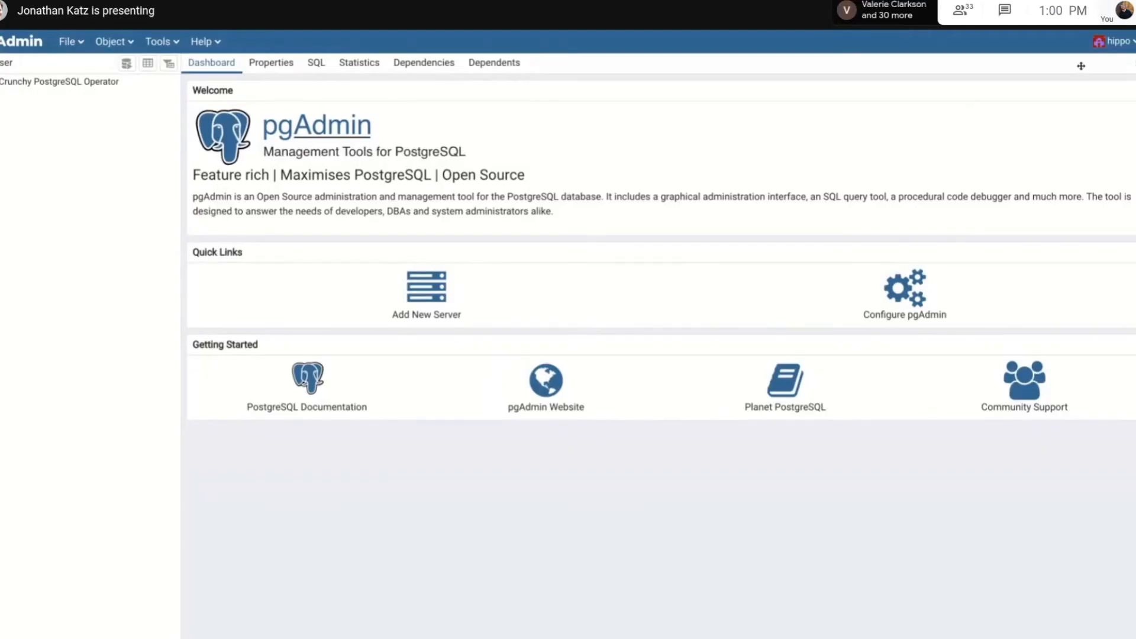
mouse_move(1093, 58)
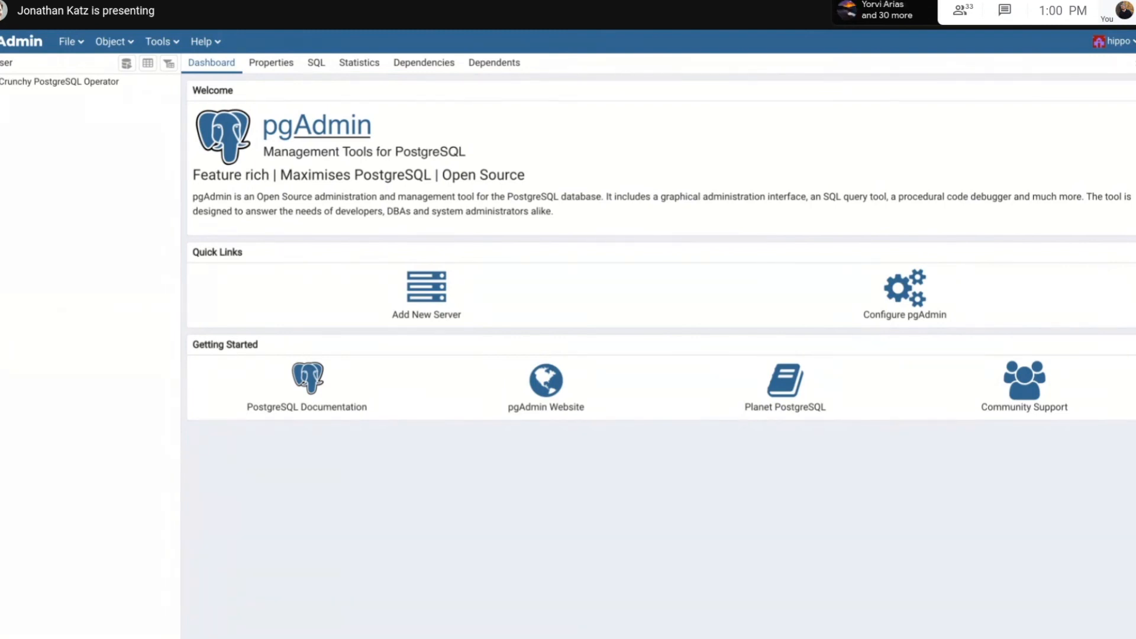
- Log out of hippo and retry the hippo login, getting 'Specified user does not exist'
click(1116, 42)
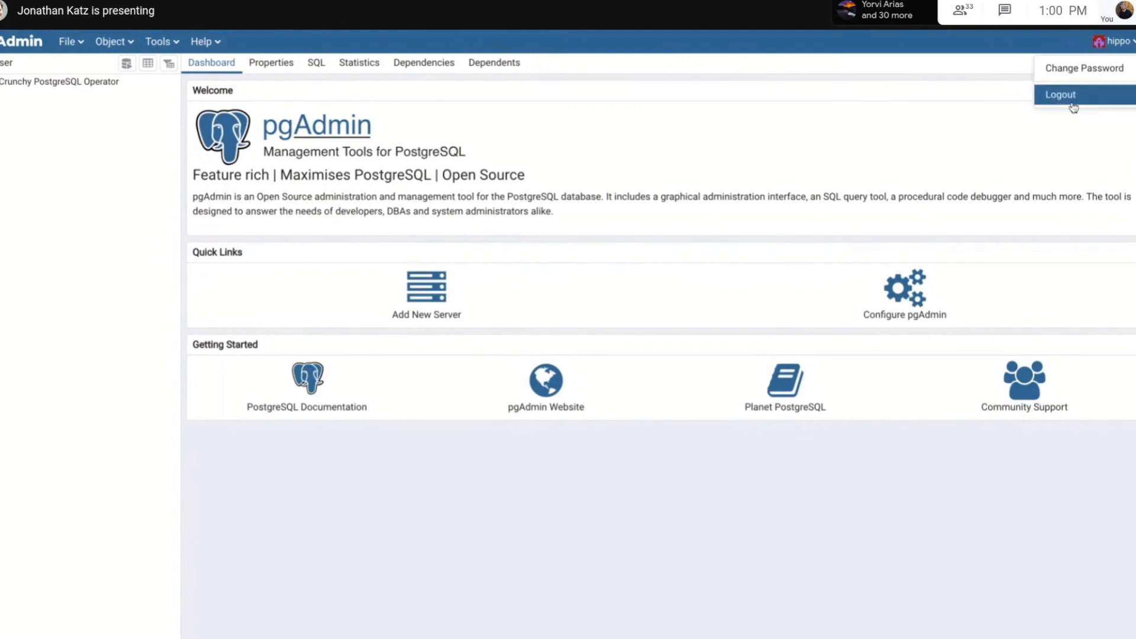
click(1059, 94)
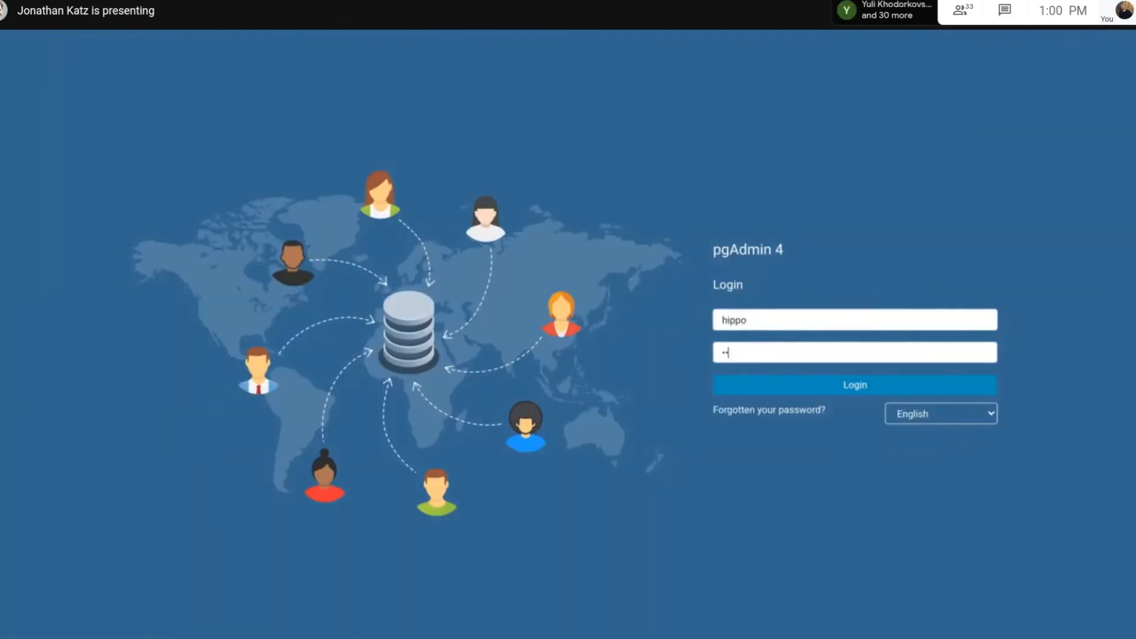
click(853, 384)
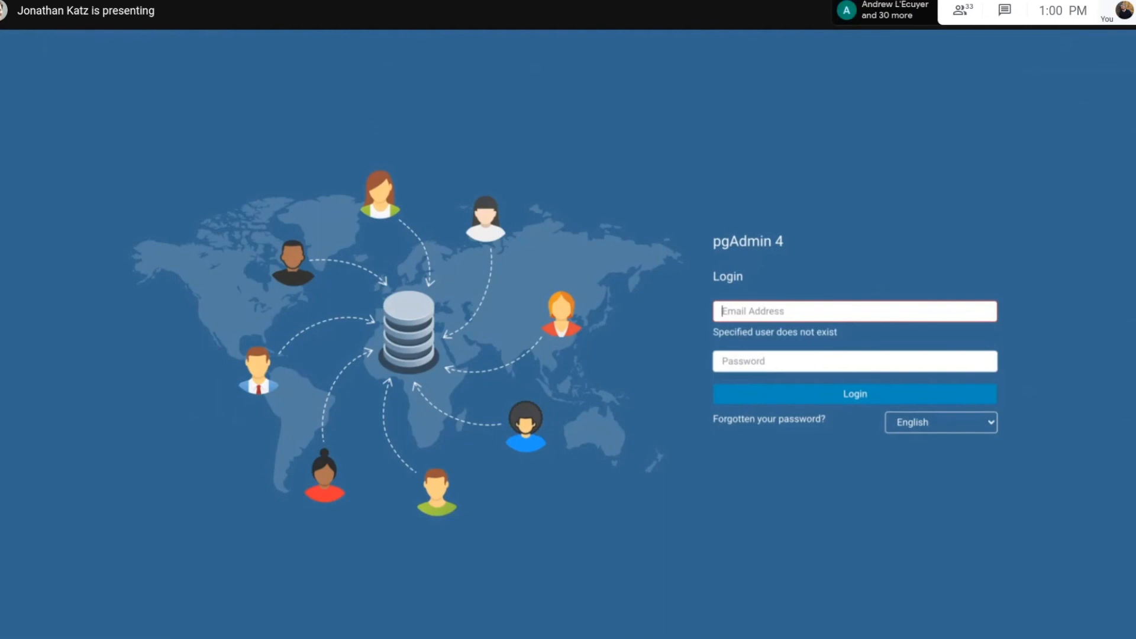